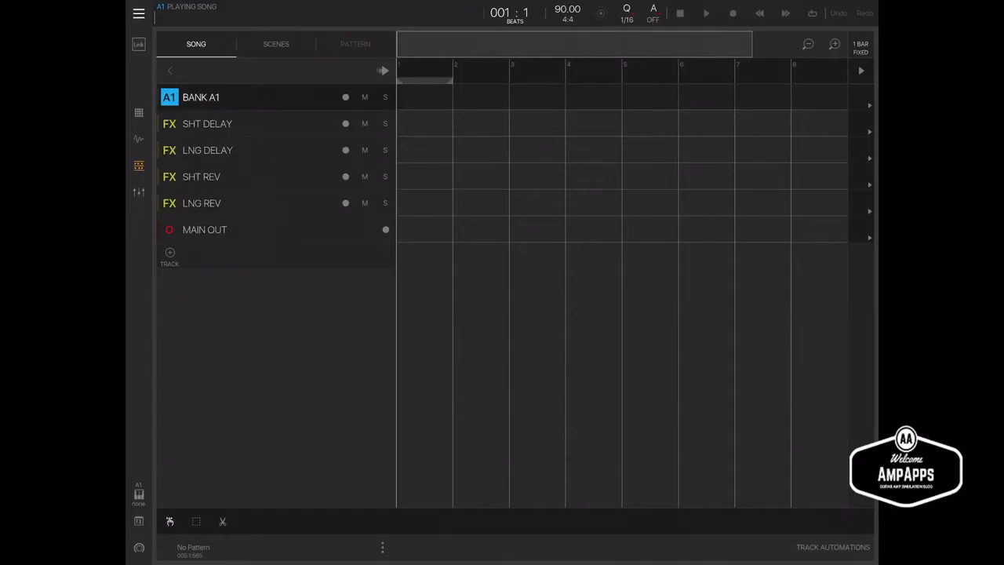
# Create a new audio track, Audio 1, from the + TRACK options
pyautogui.click(169, 252)
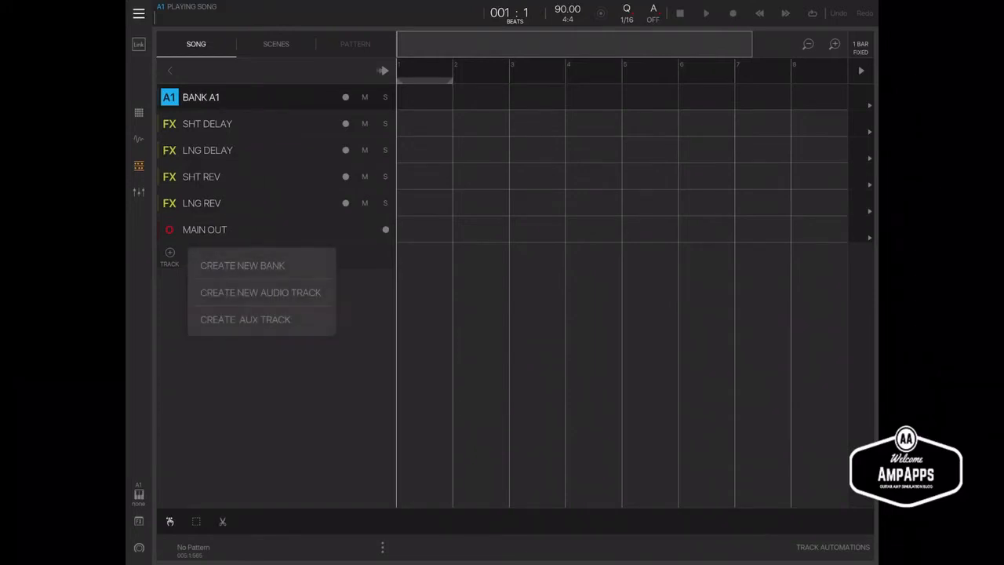
pyautogui.click(260, 292)
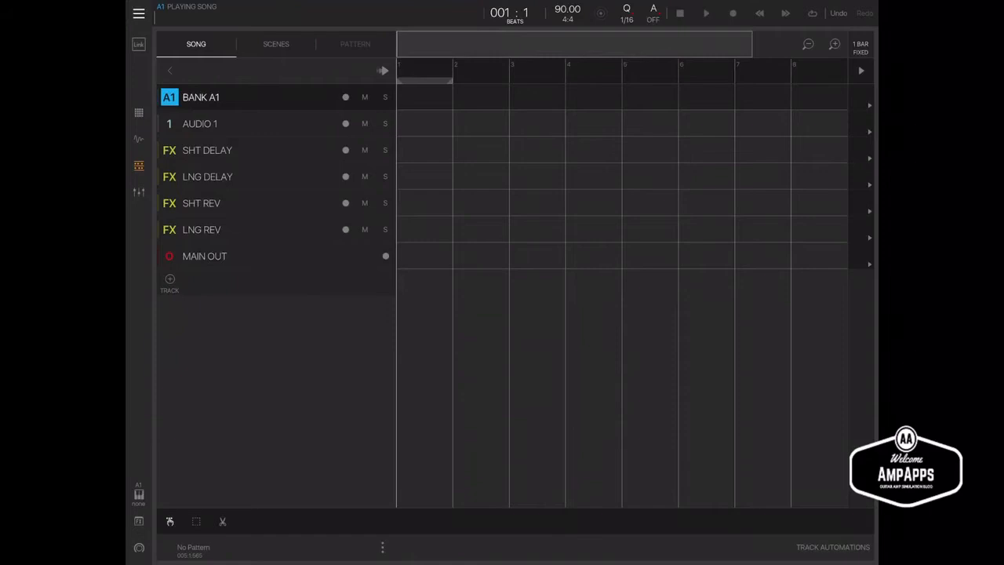
# Add the ToneStack GO Audio Unit / IAA effect to Audio 1's effect chain
pyautogui.click(200, 123)
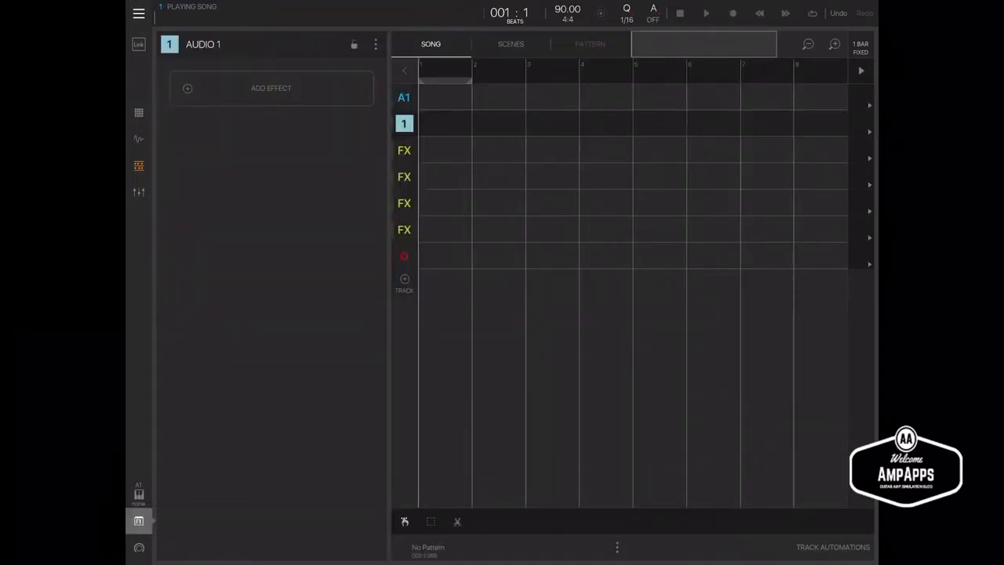
pyautogui.click(270, 88)
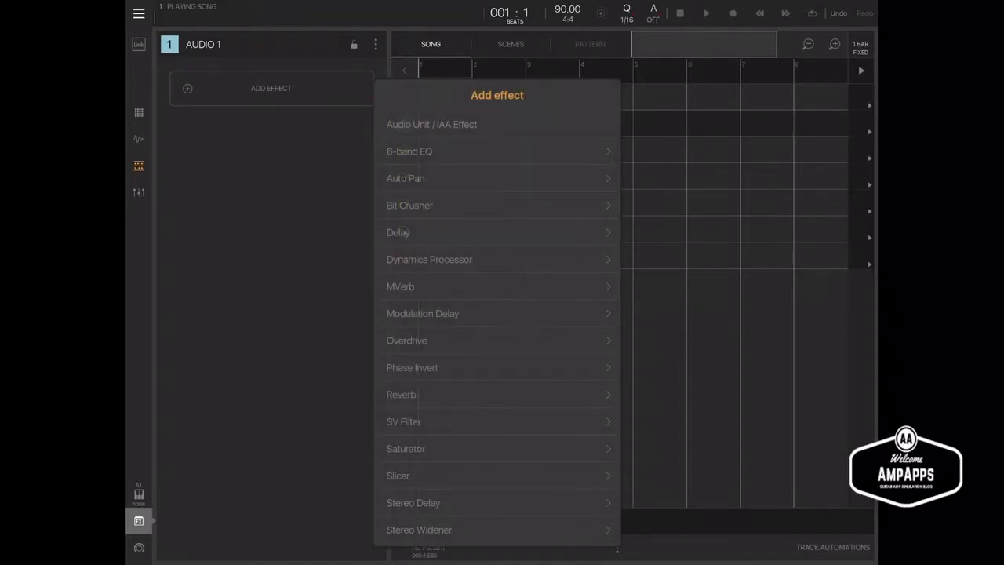
pyautogui.click(432, 124)
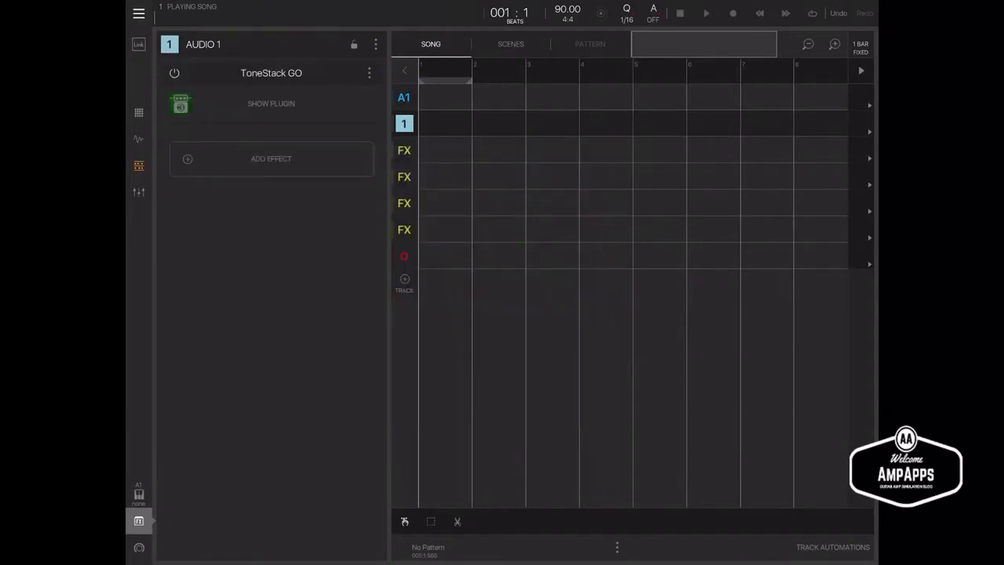
# In the mixer, set Audio 1's input to iRig HD 2 with Mon on, then return to Song view
pyautogui.click(271, 103)
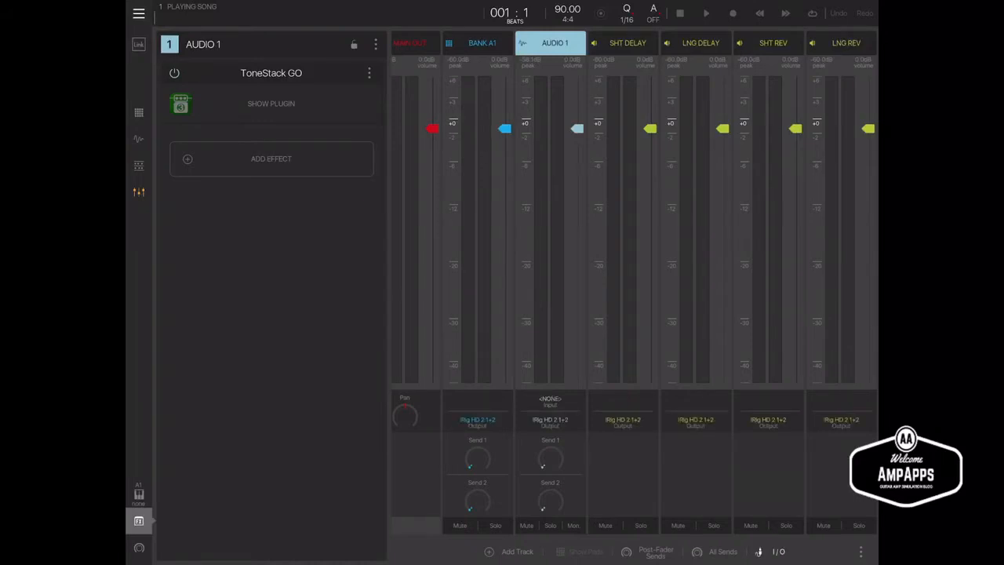
pyautogui.click(550, 402)
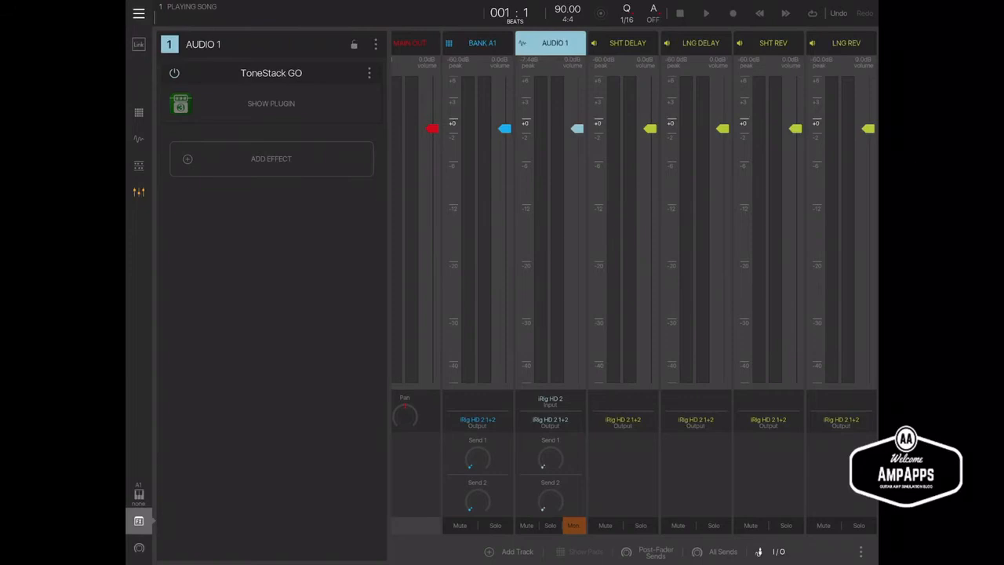
pyautogui.click(139, 521)
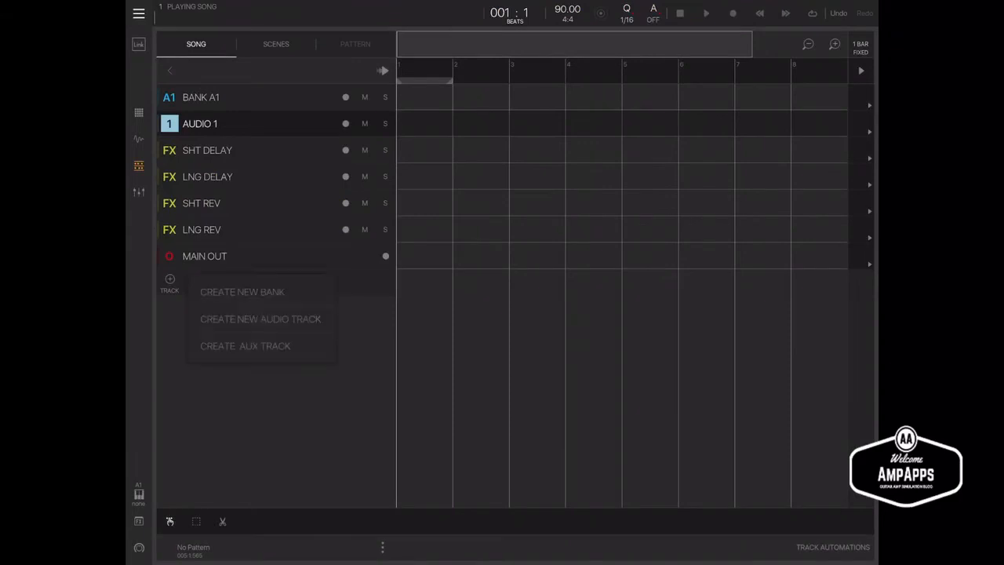
# Create Audio 2, set its input to Internal > AUDIO 1, and enable monitoring
pyautogui.click(261, 319)
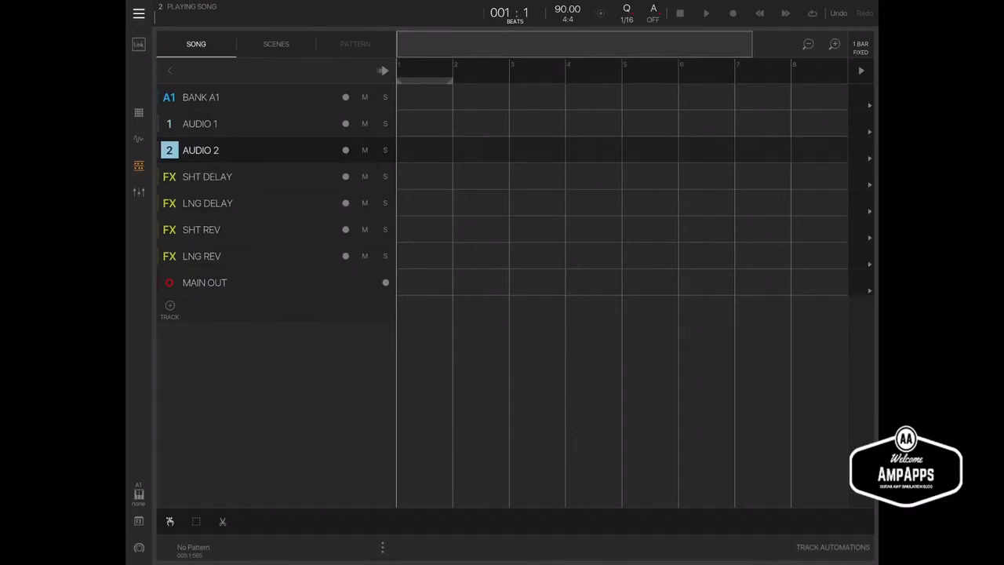
pyautogui.click(139, 192)
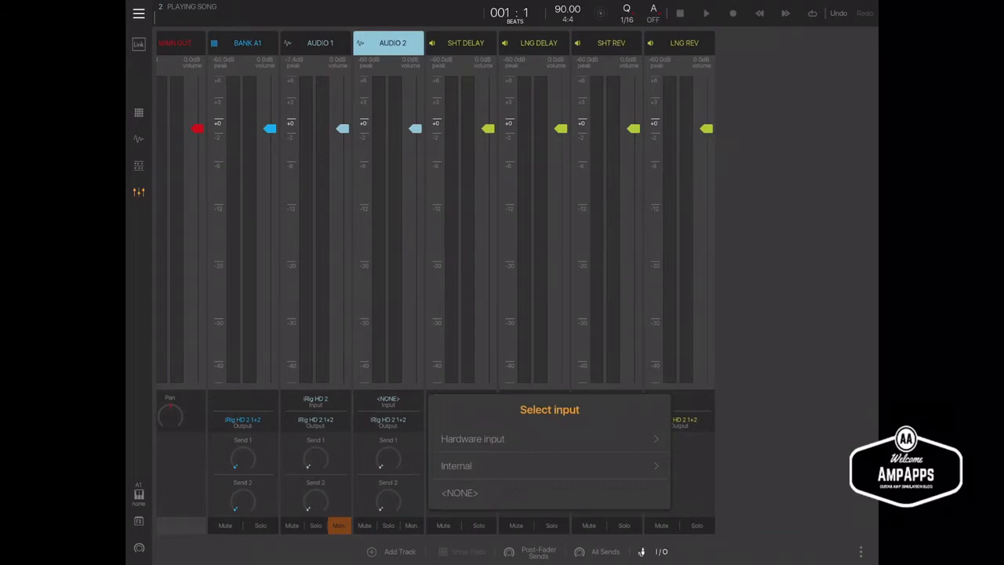
pyautogui.moveTo(549, 465)
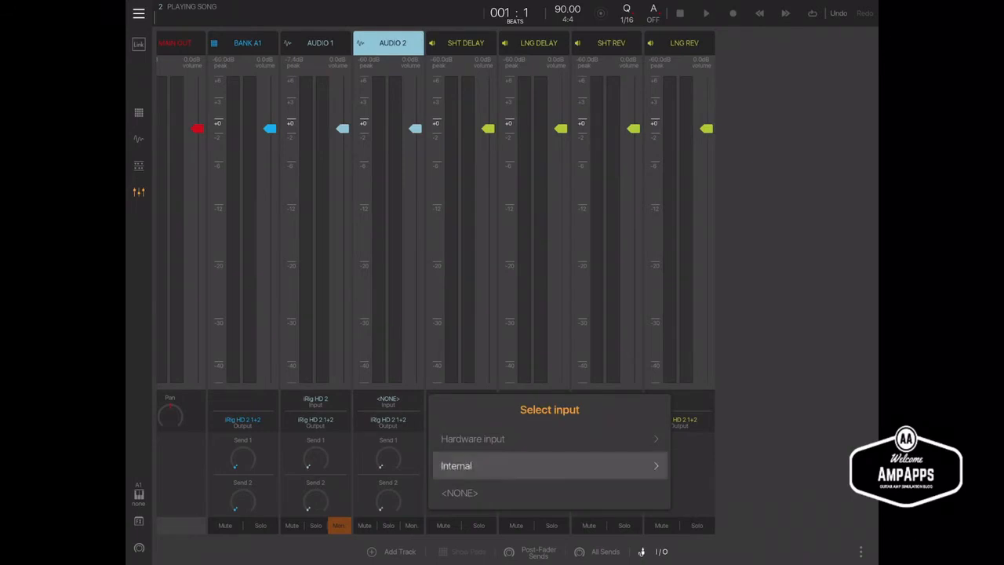
pyautogui.click(549, 465)
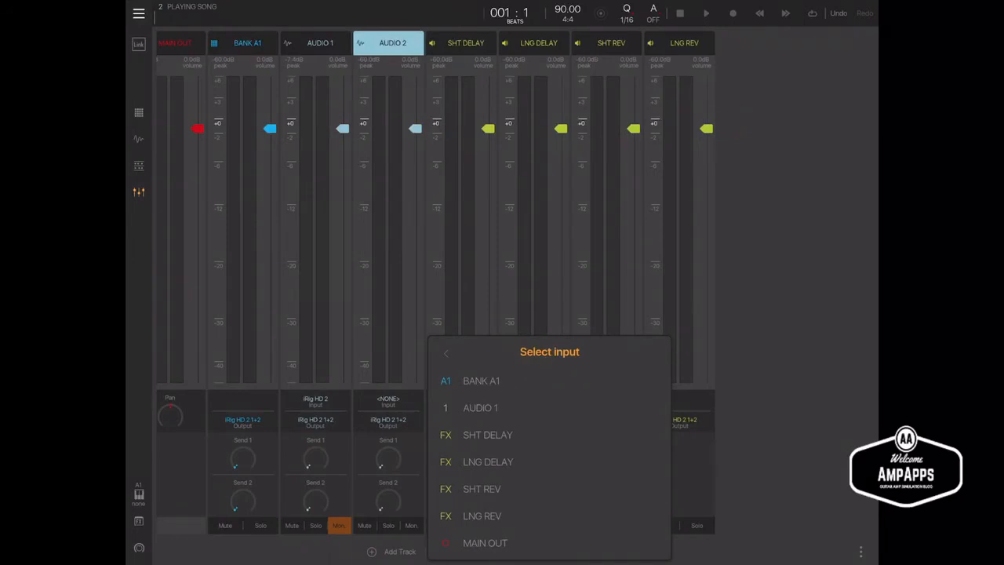
pyautogui.click(480, 407)
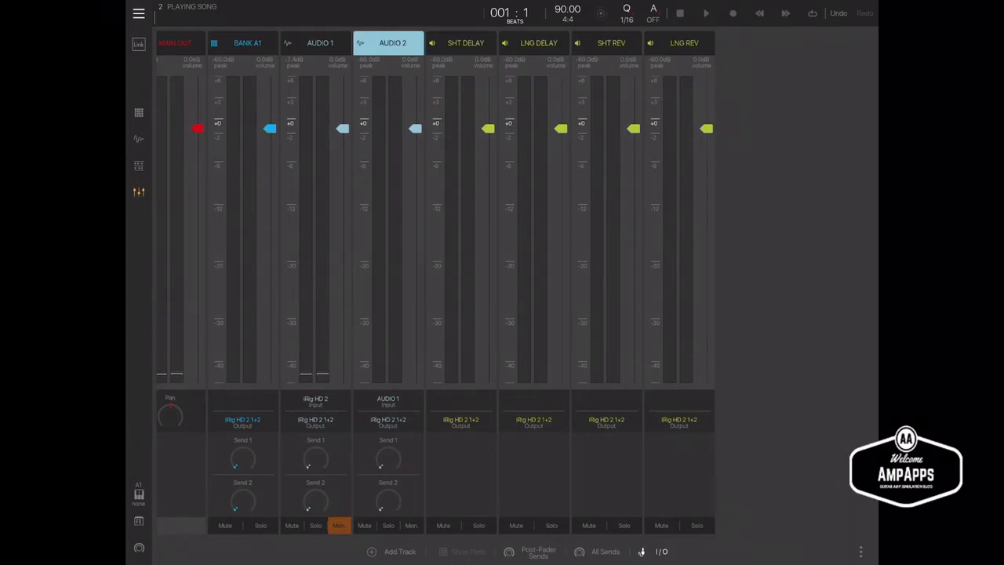
pyautogui.click(291, 525)
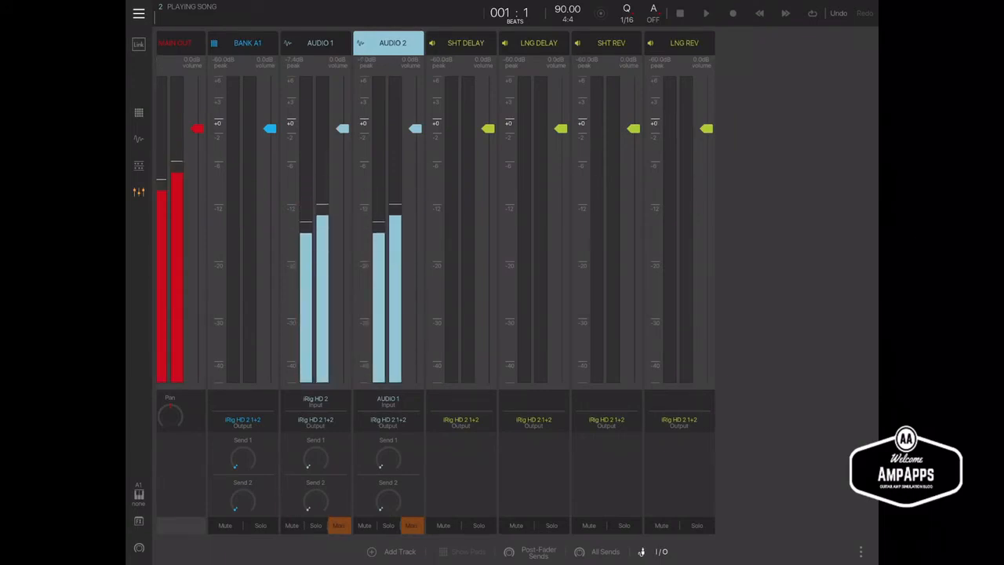
# Leave the mixer and go back to the song arrangement
pyautogui.click(291, 525)
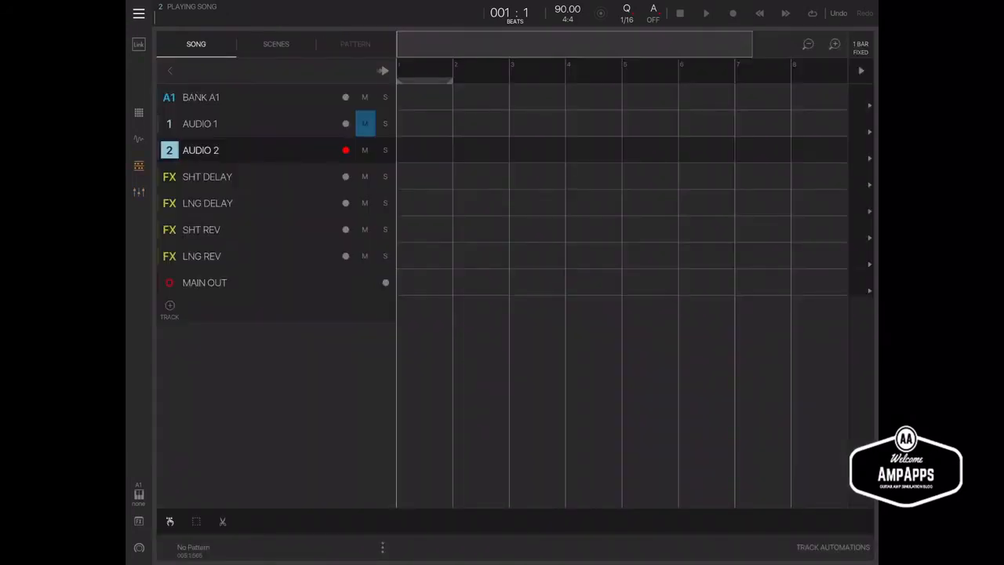
# Record a clip onto Audio 2, stop recording, then select the Audio 1 track
pyautogui.click(706, 13)
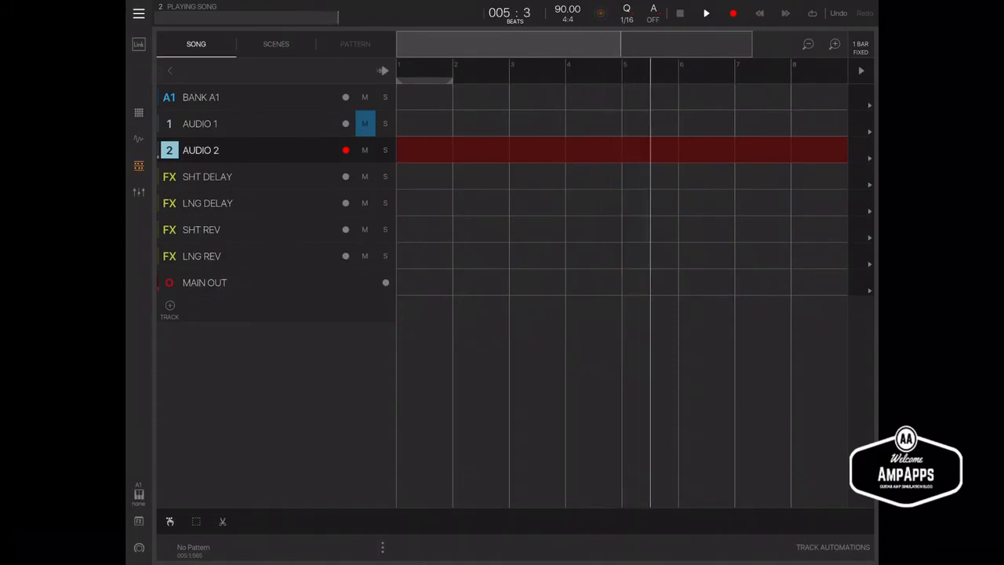
pyautogui.click(679, 13)
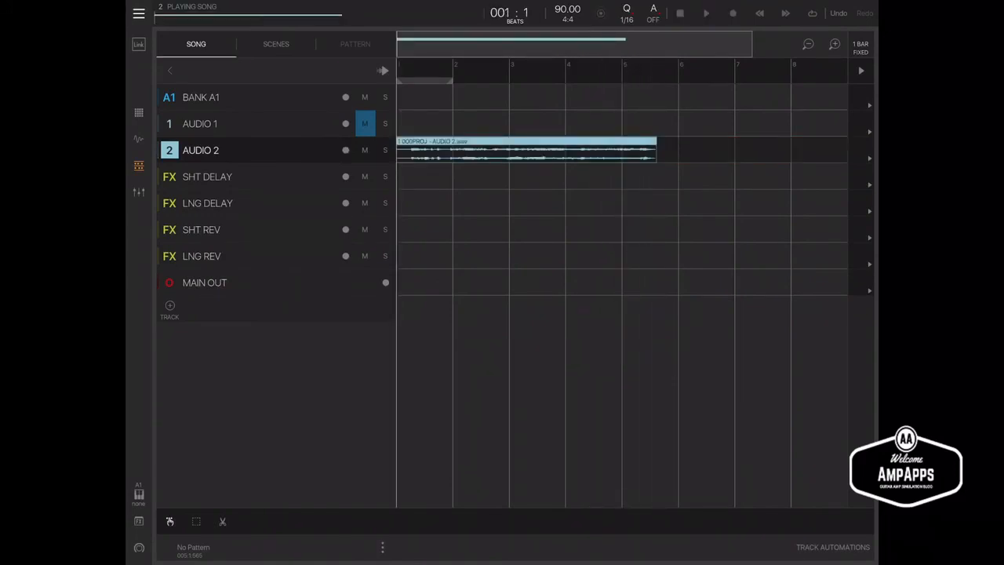
pyautogui.click(705, 13)
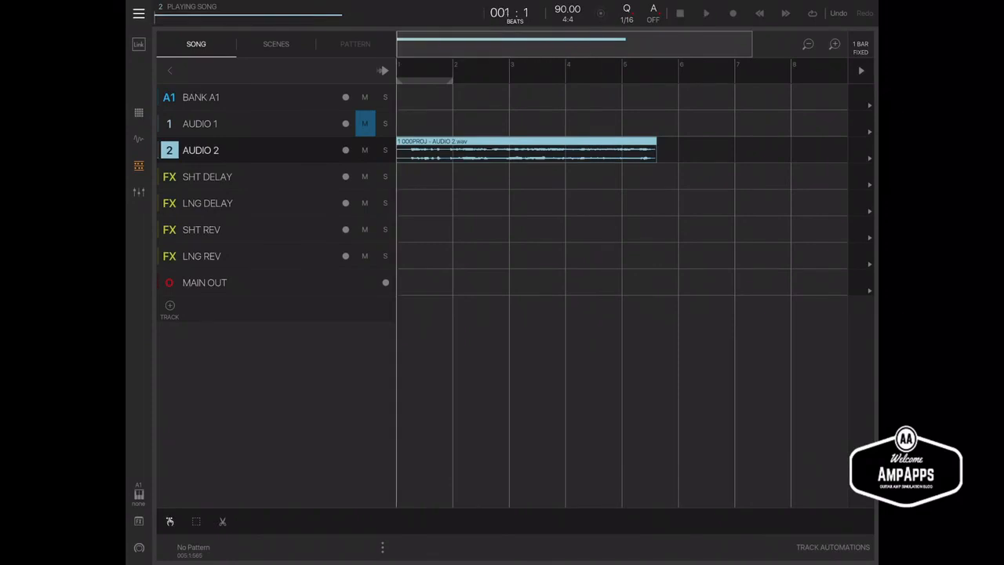
pyautogui.click(200, 123)
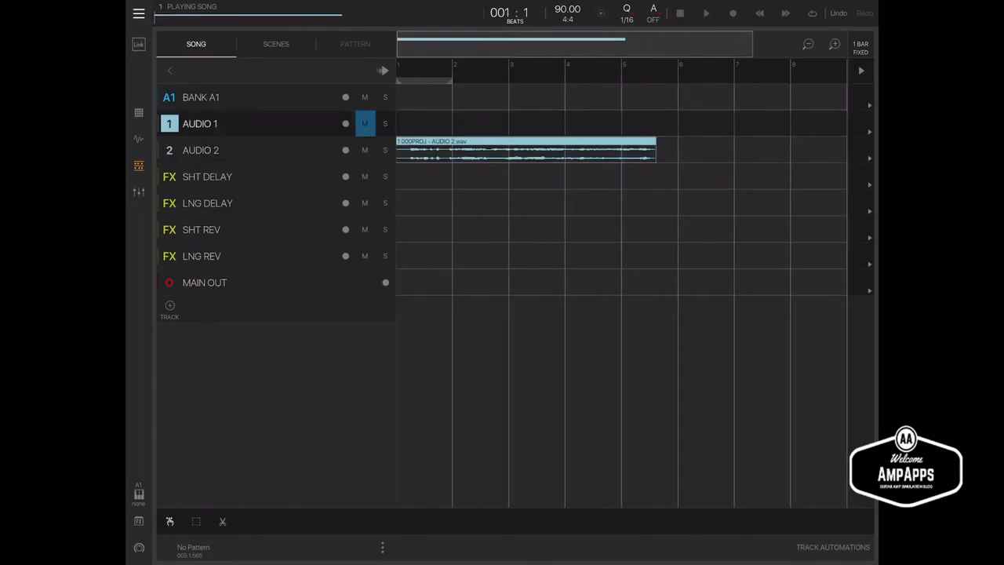